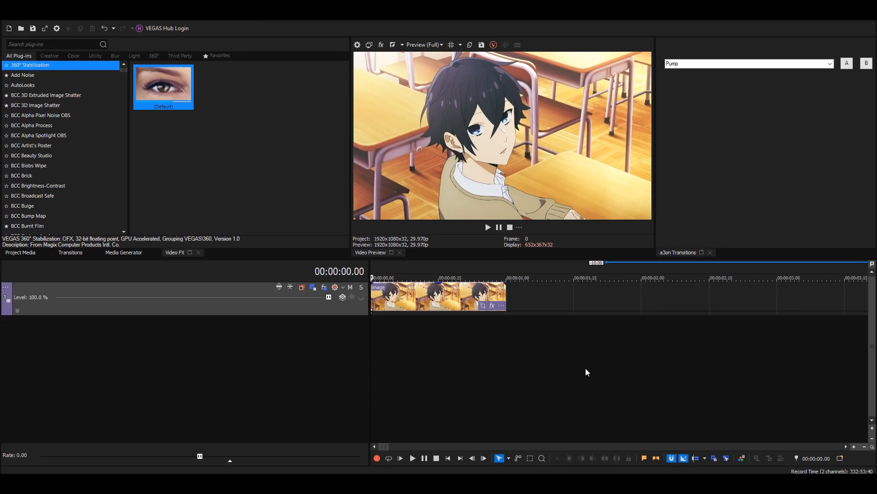
# Filter the Video FX list with 'pho' to show uni.Photo2 Legacy and its presets
pyautogui.click(53, 44)
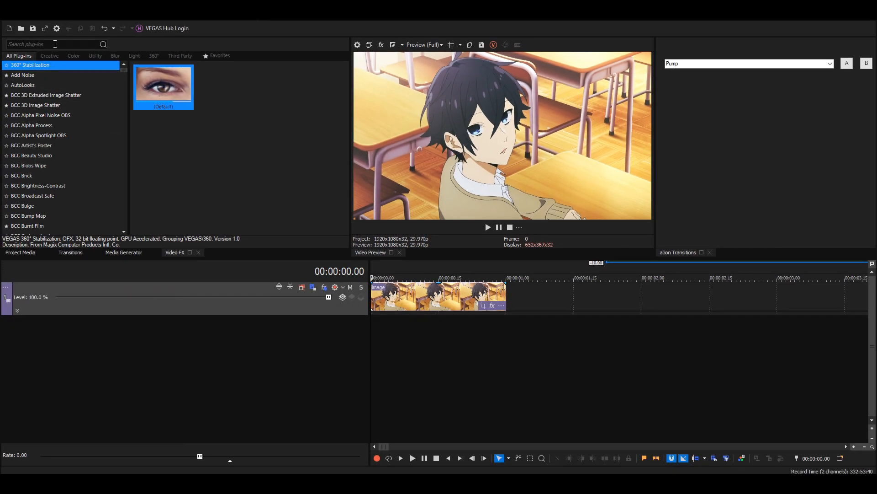
pyautogui.write('pho')
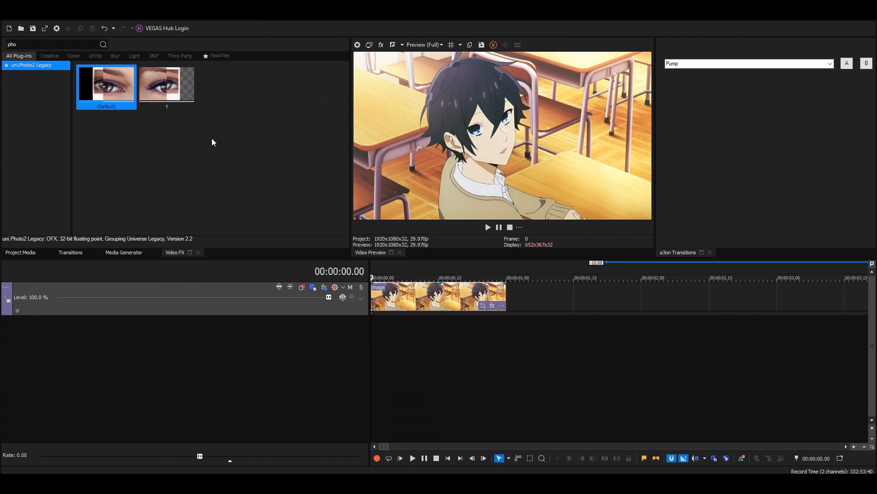
pyautogui.moveTo(119, 142)
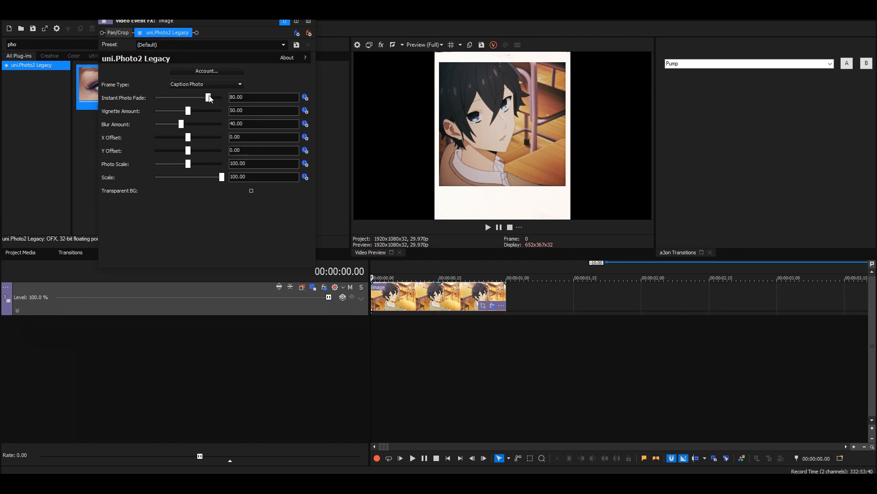
# Set Instant Photo Fade, Vignette Amount and Blur Amount to 0 in uni.Photo2 Legacy
pyautogui.moveTo(209, 97); pyautogui.dragTo(155, 97)
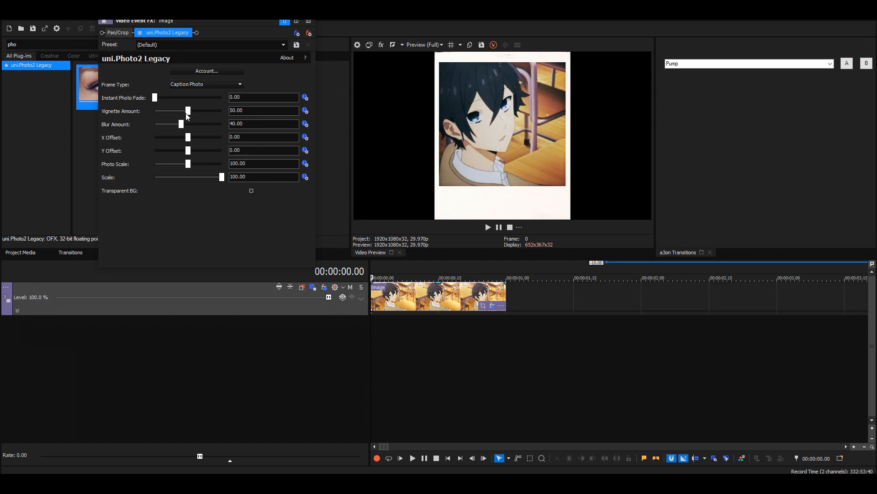
pyautogui.moveTo(187, 110); pyautogui.dragTo(172, 110)
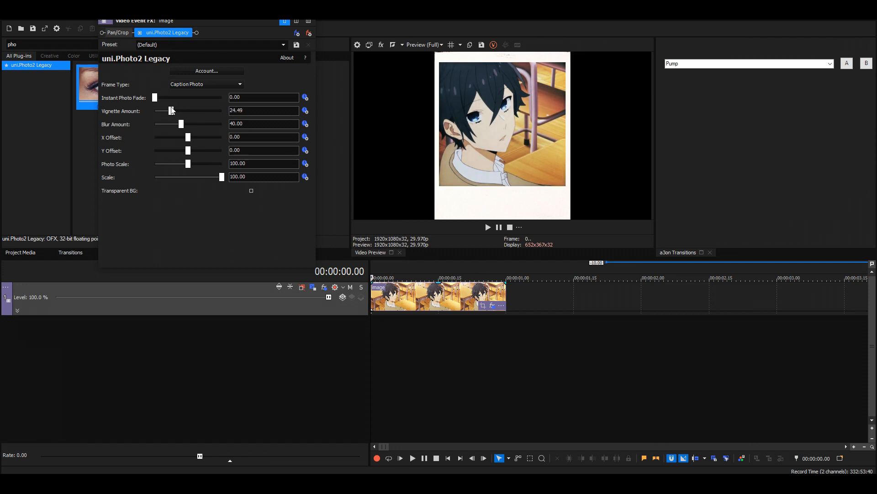
pyautogui.moveTo(172, 110); pyautogui.dragTo(155, 111)
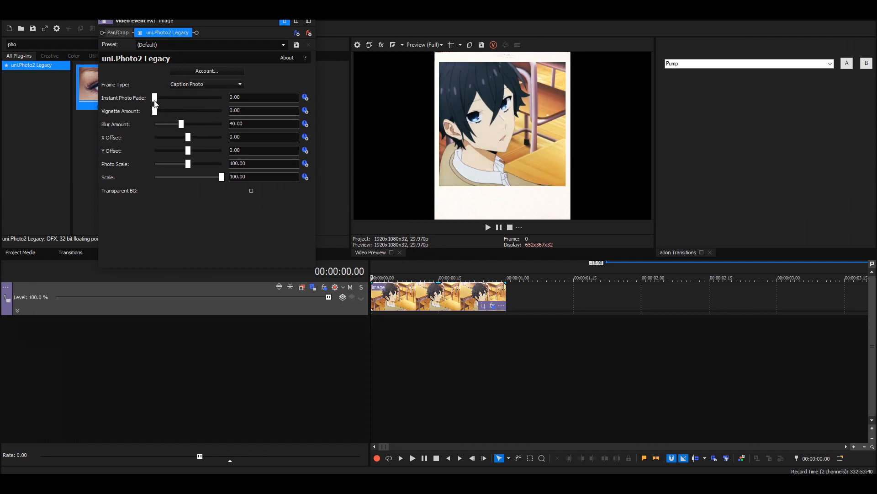
pyautogui.moveTo(180, 123); pyautogui.dragTo(155, 124)
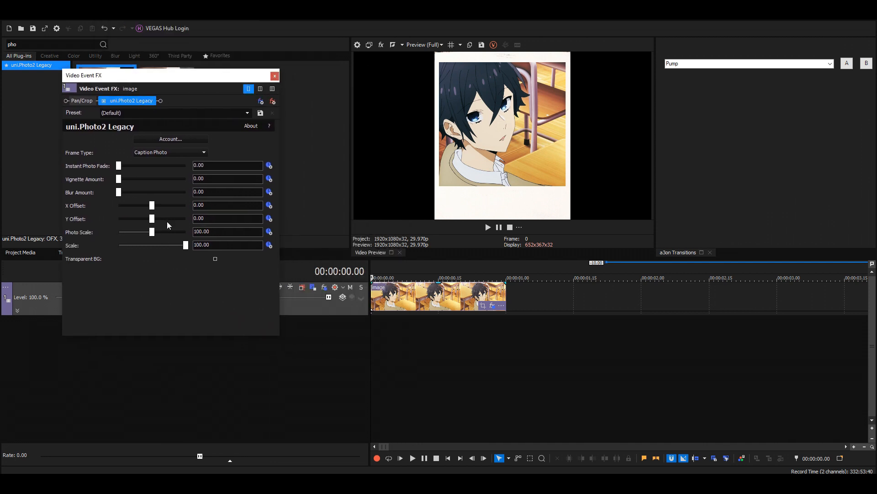
# Set the Photo Scale of the picture inside the frame to 80.00
pyautogui.moveTo(151, 232); pyautogui.dragTo(149, 232)
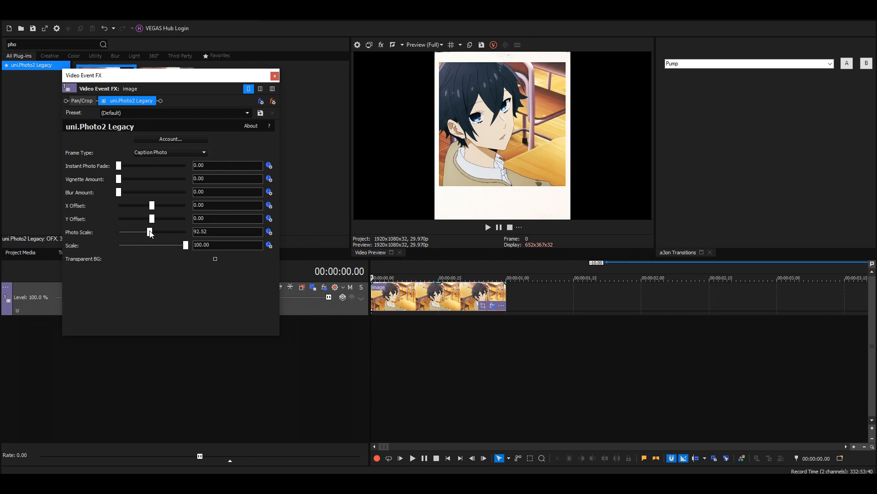
pyautogui.moveTo(152, 232); pyautogui.dragTo(145, 232)
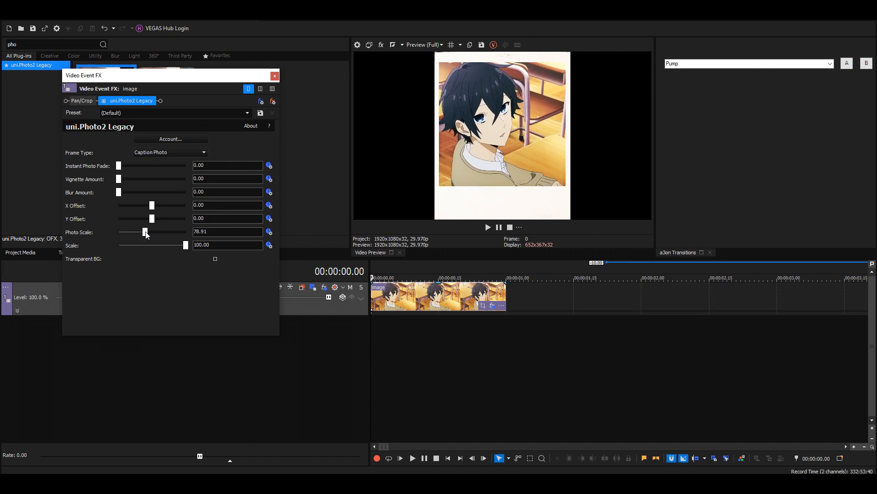
pyautogui.moveTo(146, 232); pyautogui.dragTo(144, 232)
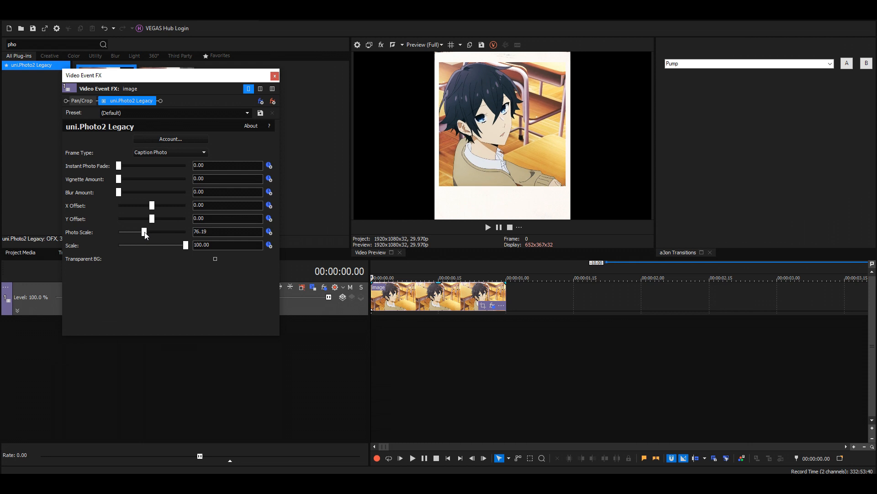
pyautogui.moveTo(144, 231); pyautogui.dragTo(152, 232)
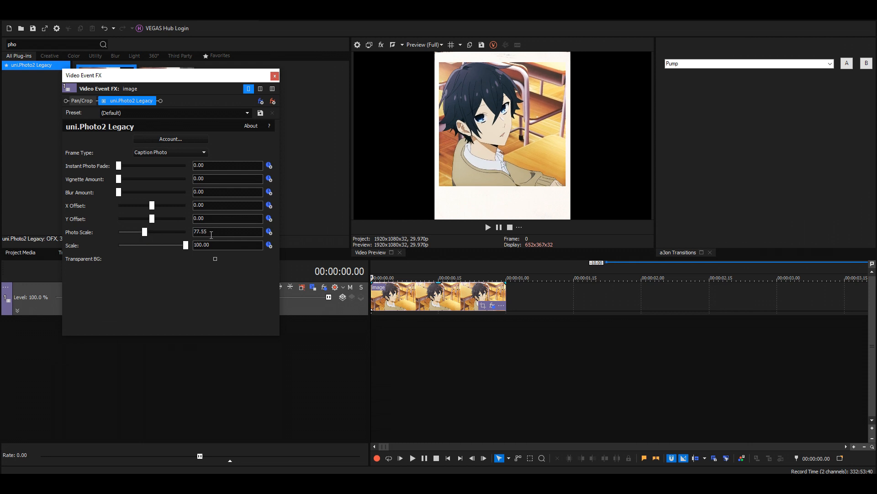
pyautogui.moveTo(152, 232); pyautogui.dragTo(141, 232)
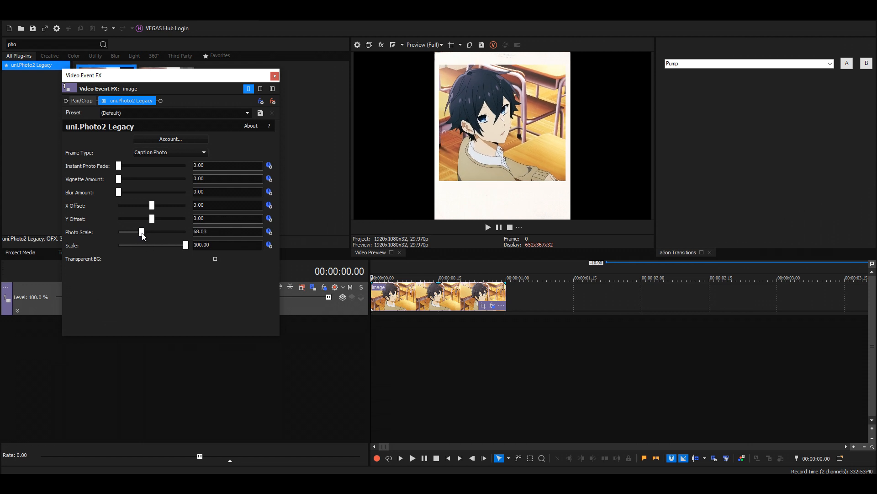
pyautogui.moveTo(141, 232); pyautogui.dragTo(139, 232)
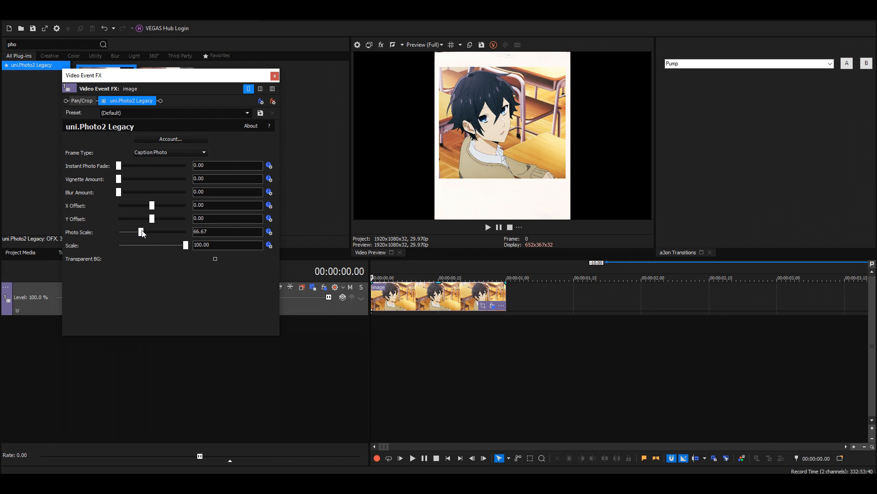
pyautogui.moveTo(140, 232); pyautogui.dragTo(143, 231)
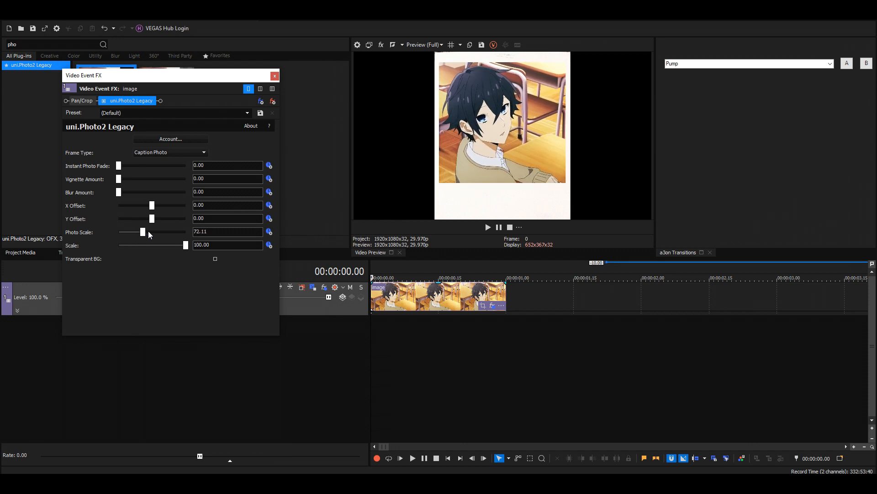
pyautogui.moveTo(152, 231); pyautogui.dragTo(143, 231)
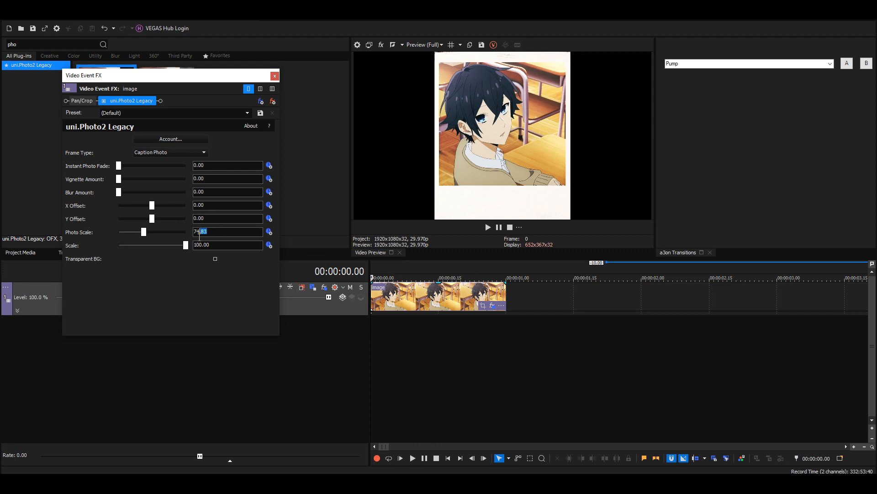
pyautogui.write('80.00')
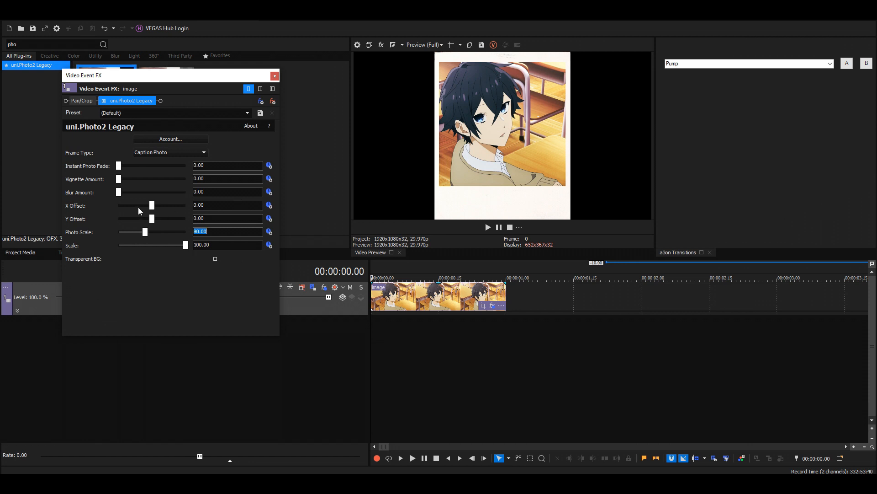
pyautogui.moveTo(153, 209)
pyautogui.write('0.75')
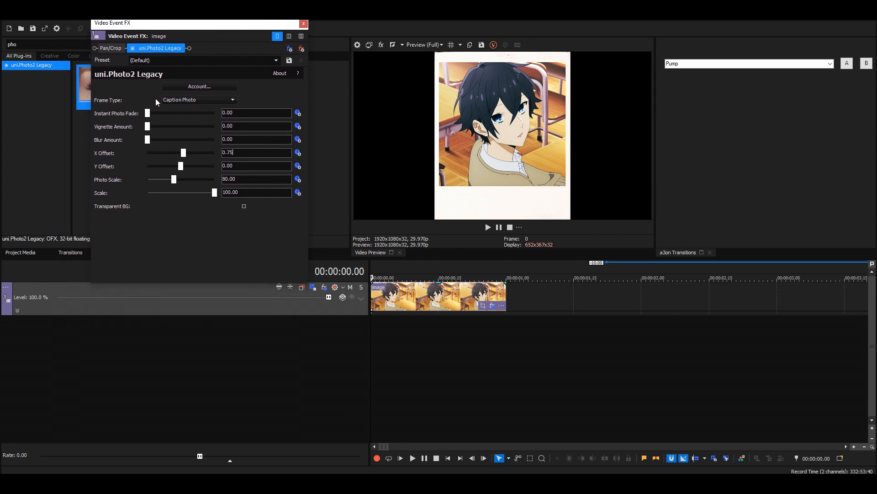
# Try the Classic Photo frame type, return to Caption Photo, and move the FX window aside
pyautogui.click(199, 100)
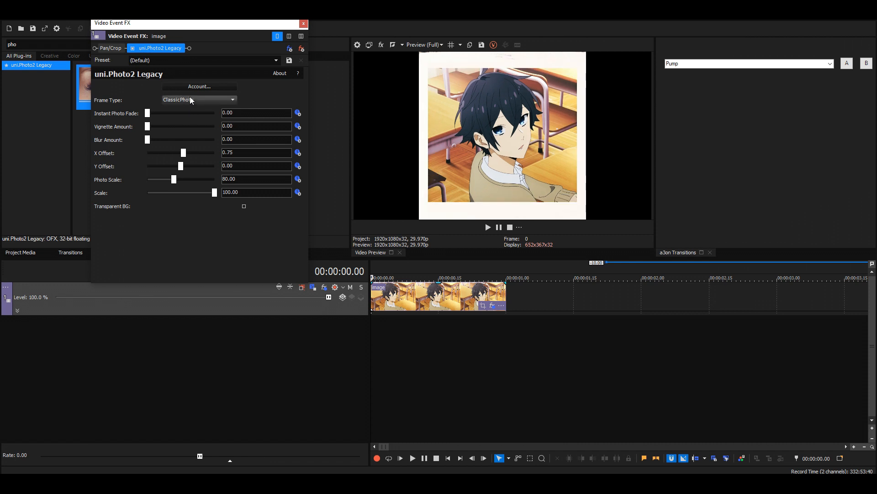
pyautogui.click(198, 99)
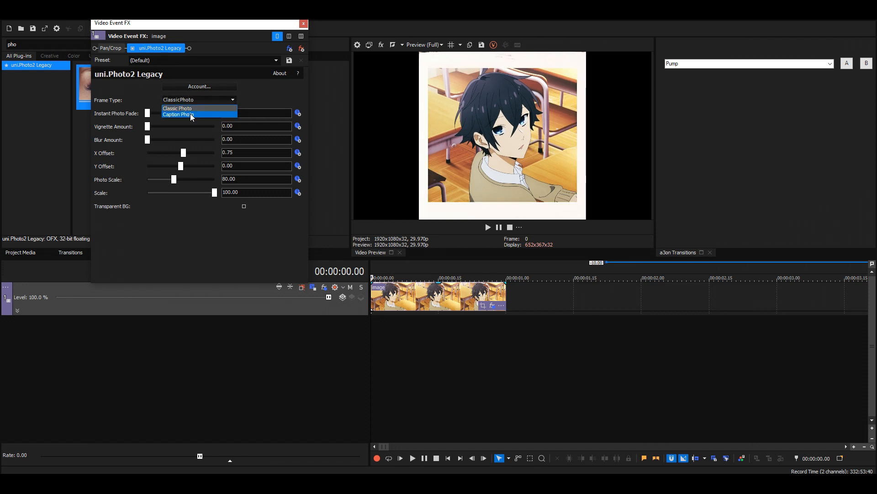
pyautogui.click(178, 114)
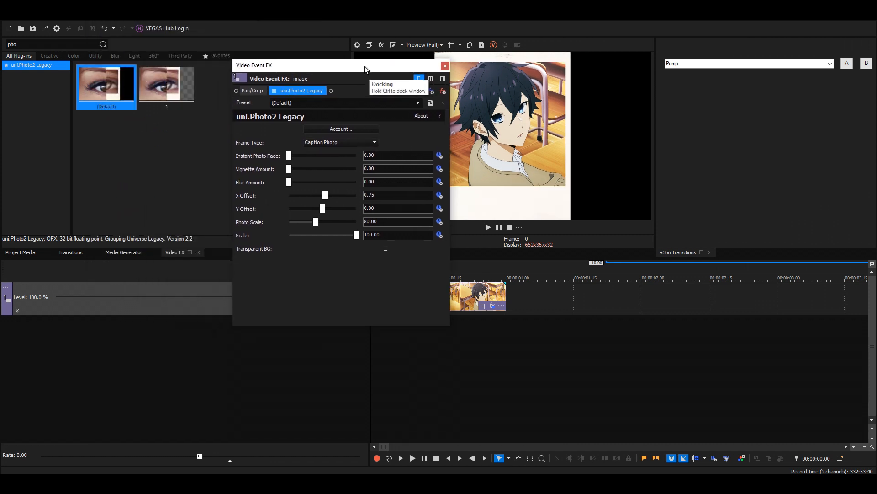
pyautogui.moveTo(364, 65); pyautogui.dragTo(303, 81)
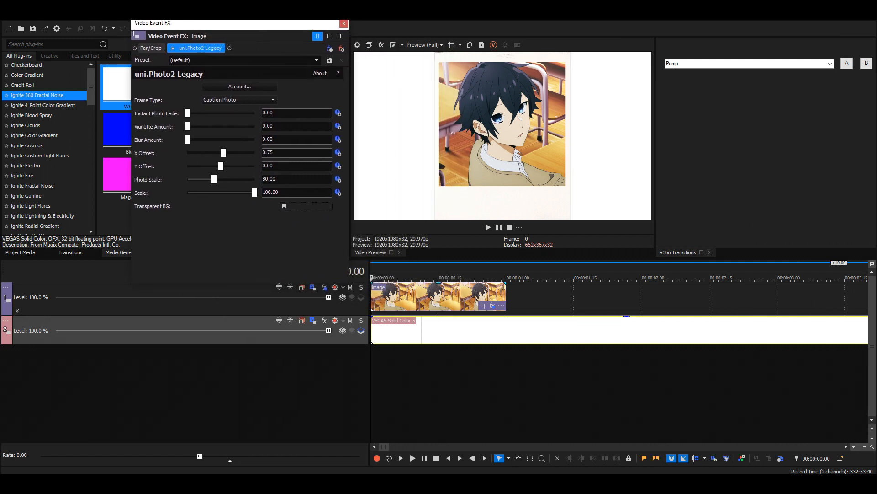
# Tick Transparent BG in uni.Photo2 Legacy
pyautogui.click(344, 23)
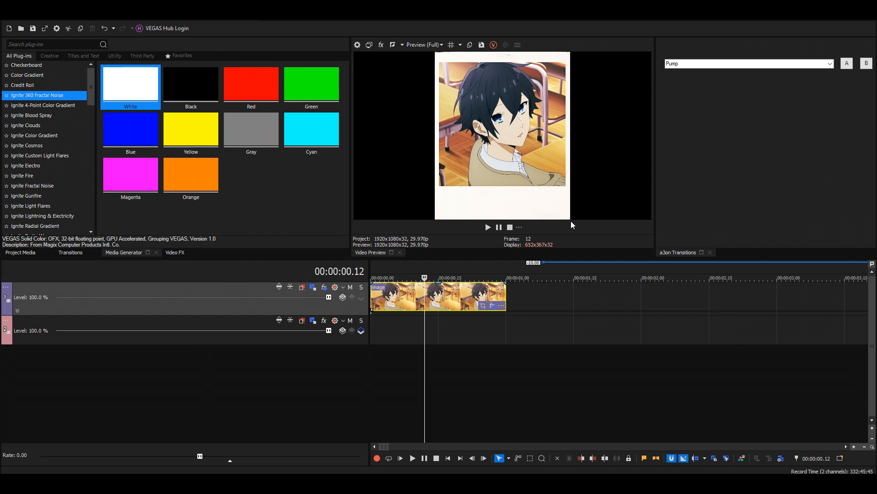
pyautogui.moveTo(436, 228)
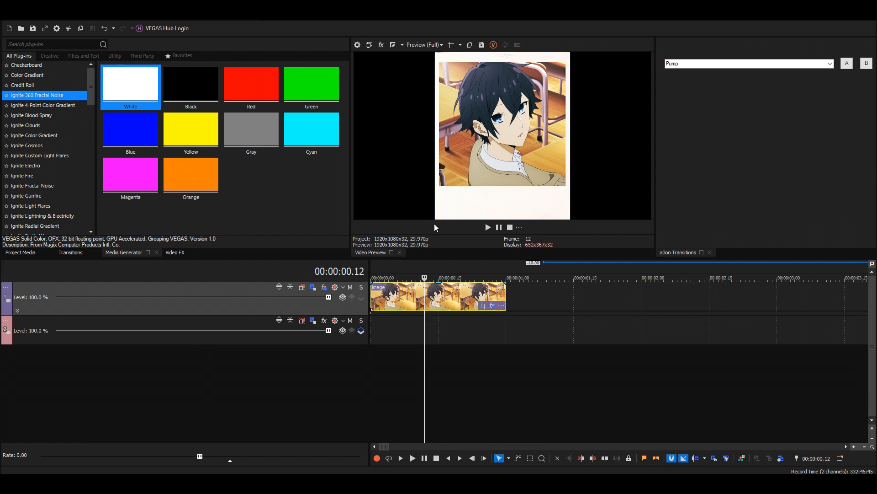